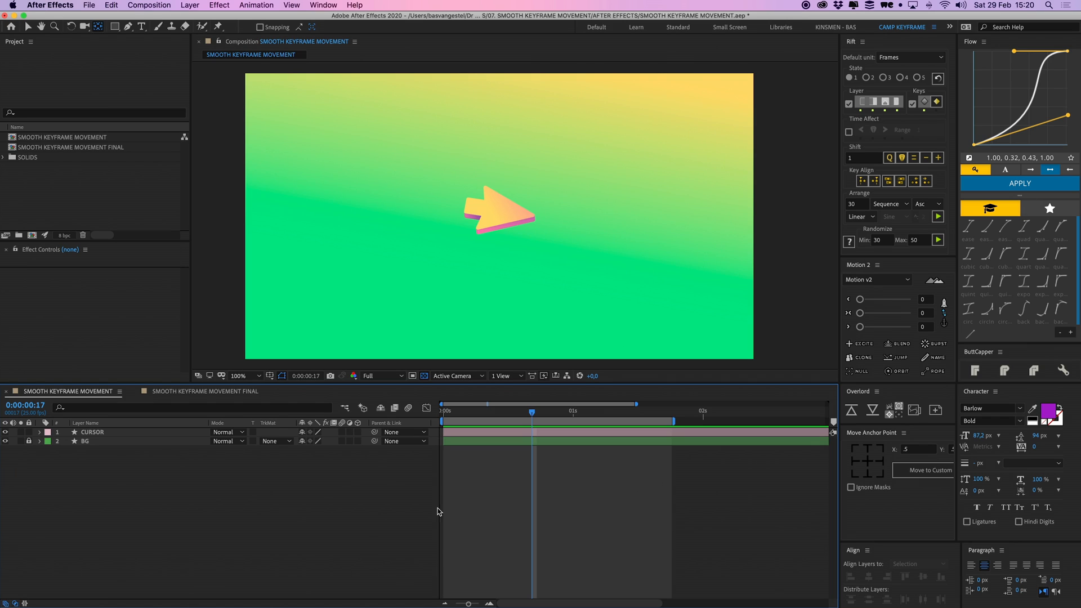
Keyframe CURSOR's Position off-frame bottom-left to top-right and curve the path at its middle vertex.
{"action": "left_click", "coordinate": [90, 432]}
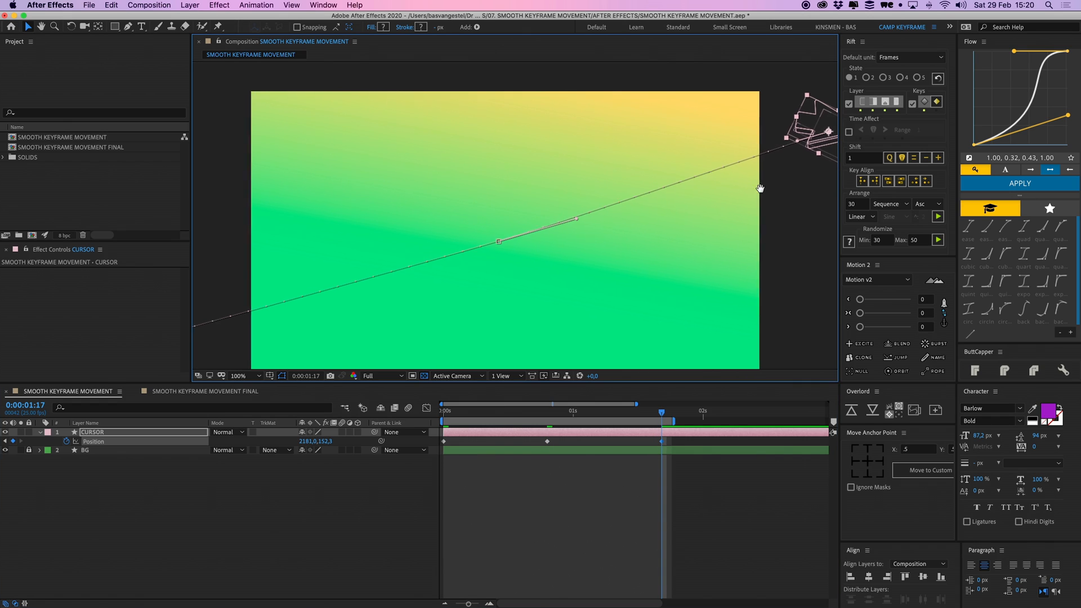
{"action": "left_click", "coordinate": [238, 376]}
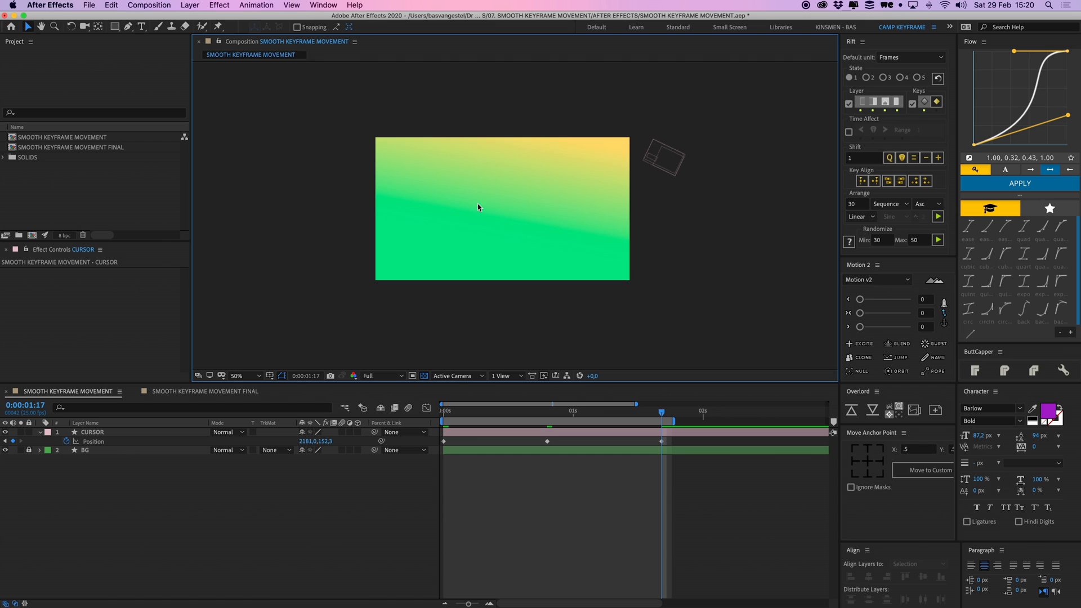
{"action": "left_click", "coordinate": [91, 431]}
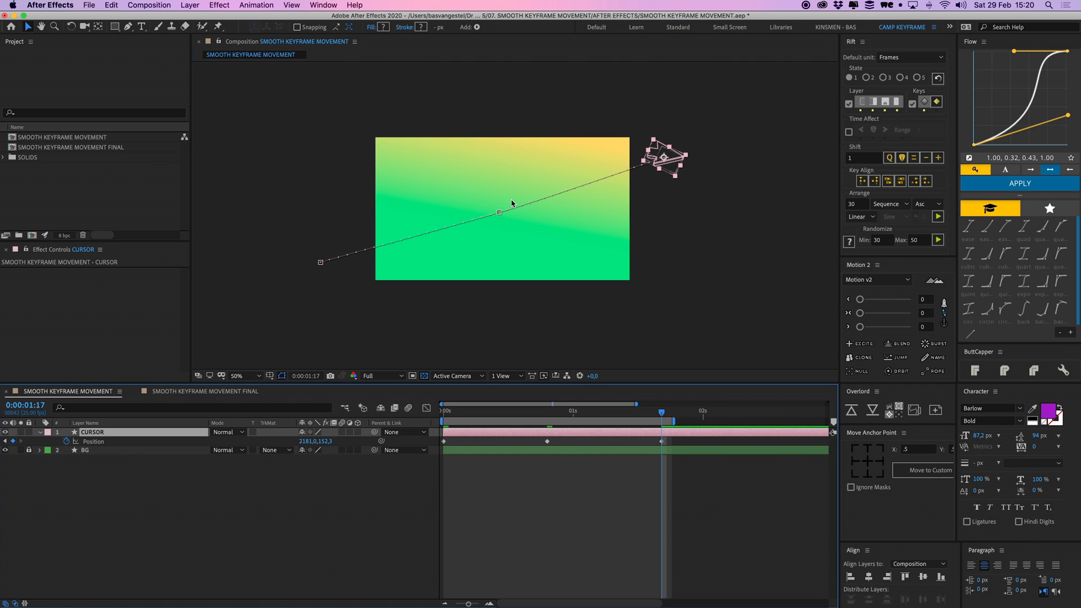
{"action": "left_click", "coordinate": [547, 410]}
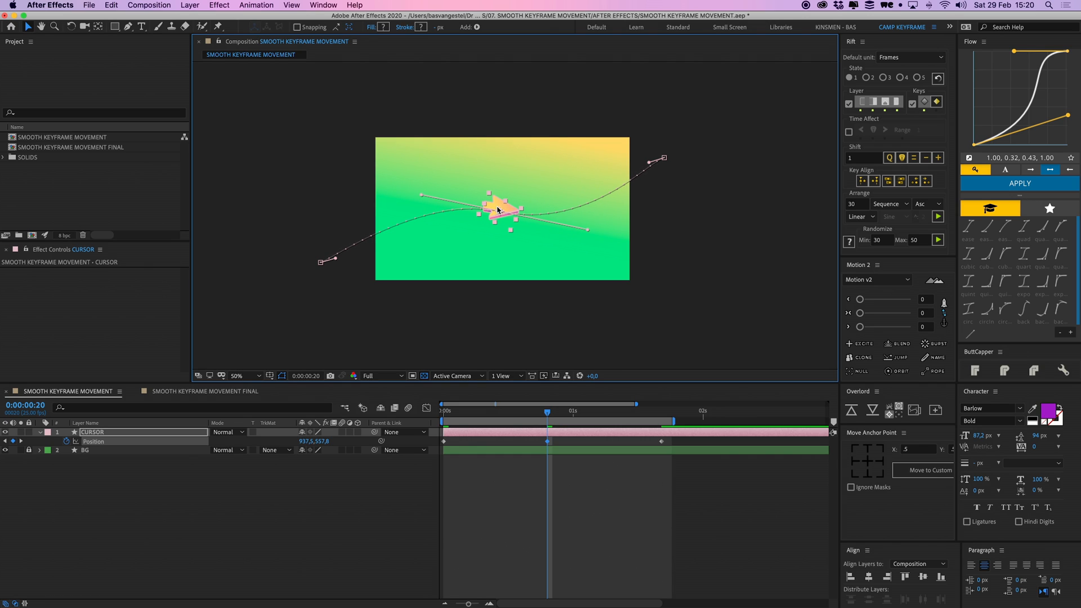
Set the CURSOR layer's Auto-Orient to Orient Along Path.
{"action": "right_click", "coordinate": [500, 210]}
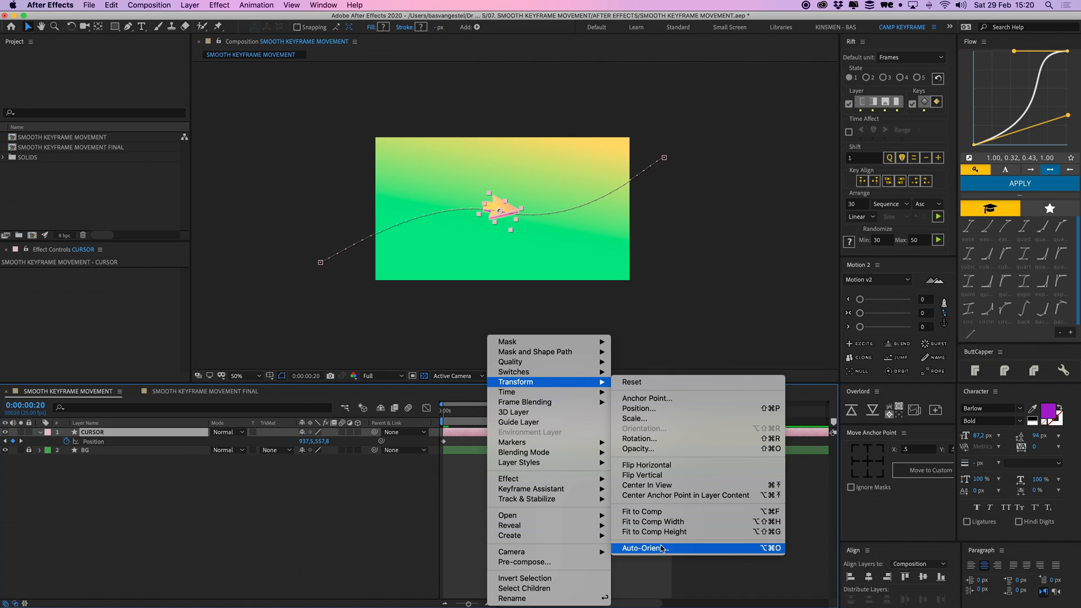
{"action": "left_click", "coordinate": [643, 548]}
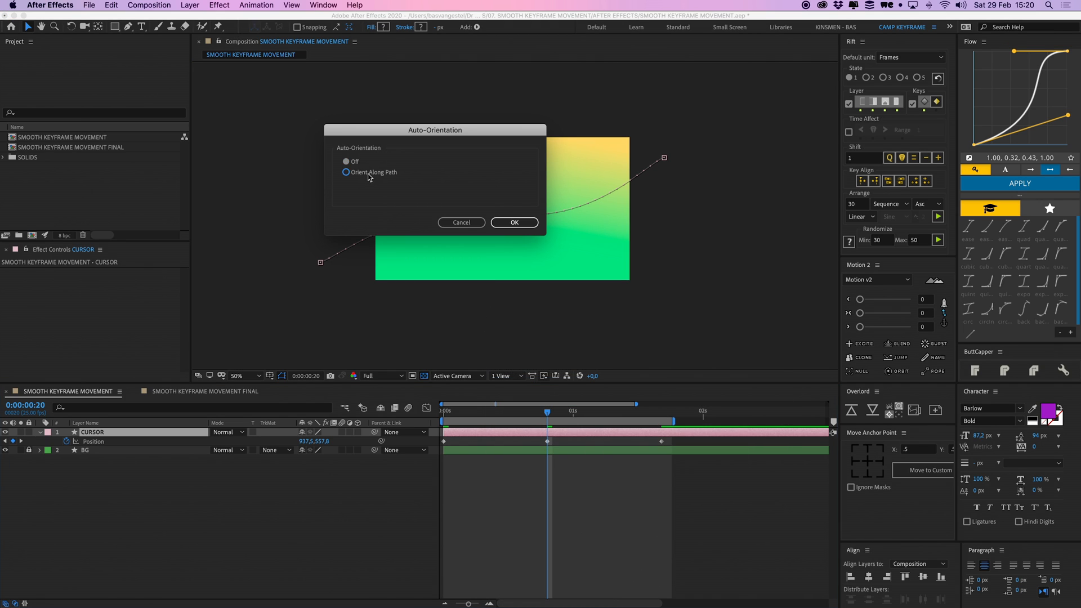
{"action": "left_click", "coordinate": [513, 222]}
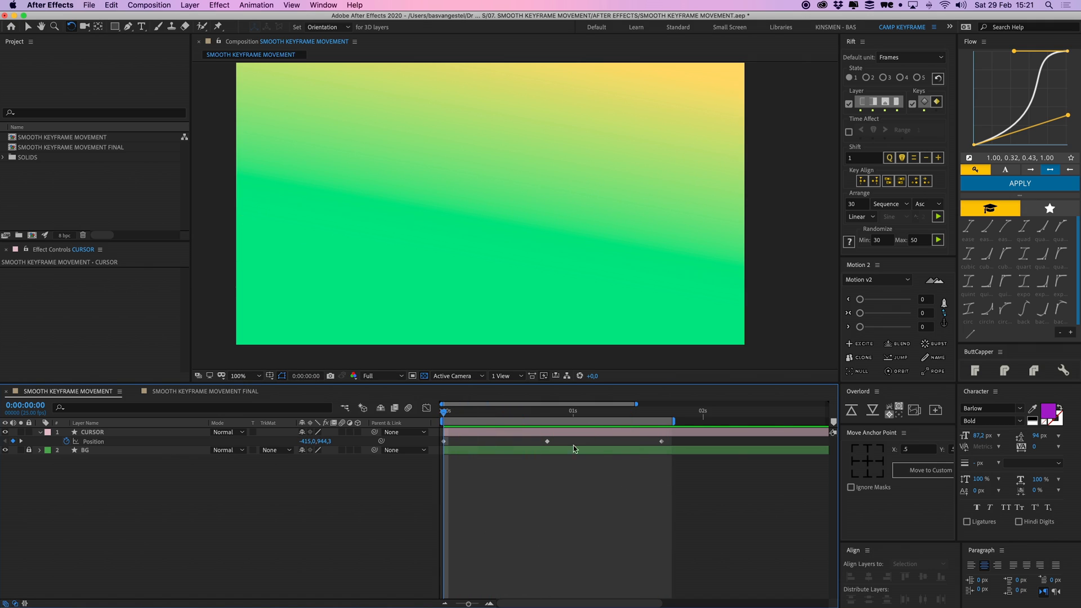
Easy Ease the Position keyframes so speed slows sharply into the middle keyframe, then preview.
{"action": "left_click", "coordinate": [548, 411]}
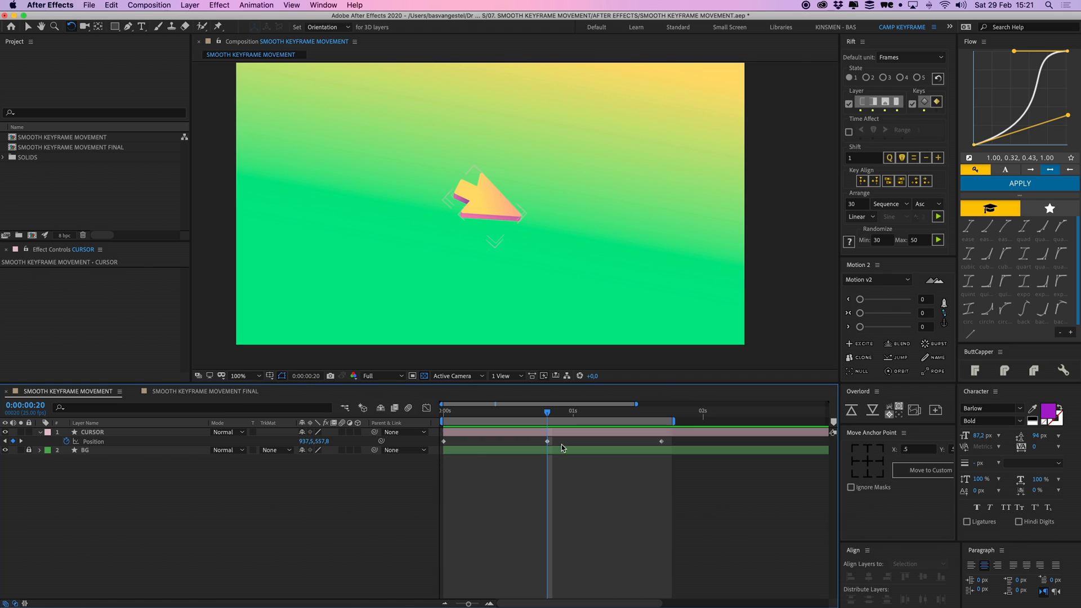
{"action": "left_click", "coordinate": [91, 431]}
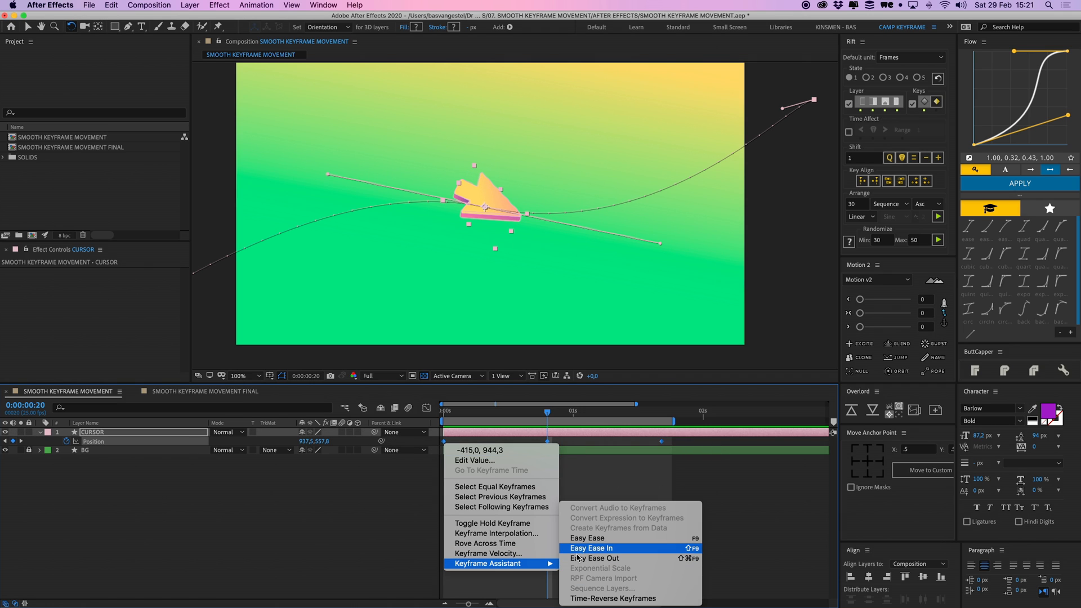
{"action": "left_click", "coordinate": [590, 548]}
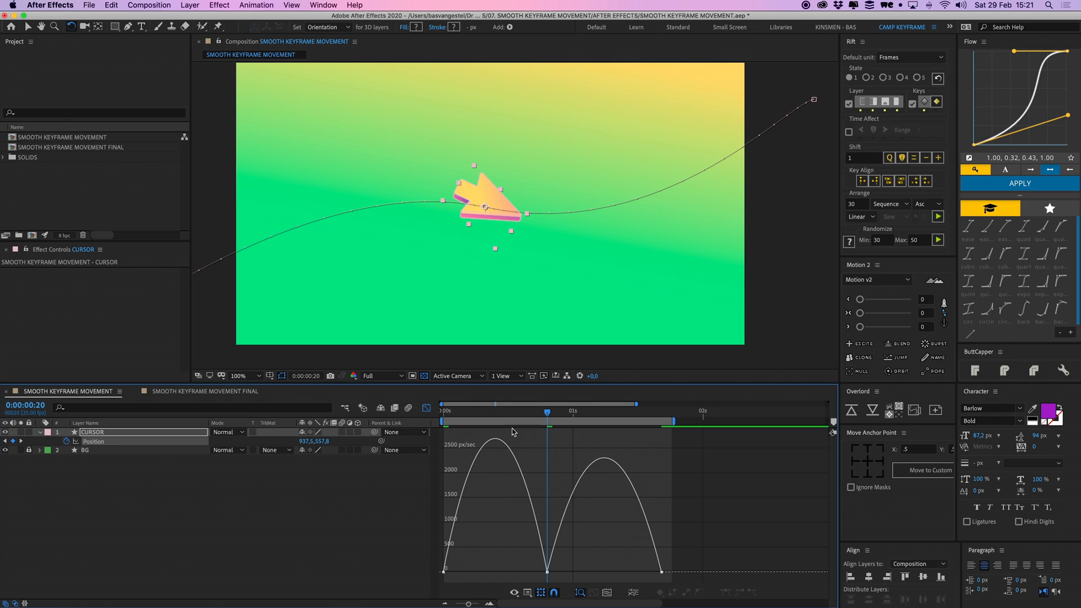
{"action": "mouse_move", "coordinate": [549, 573]}
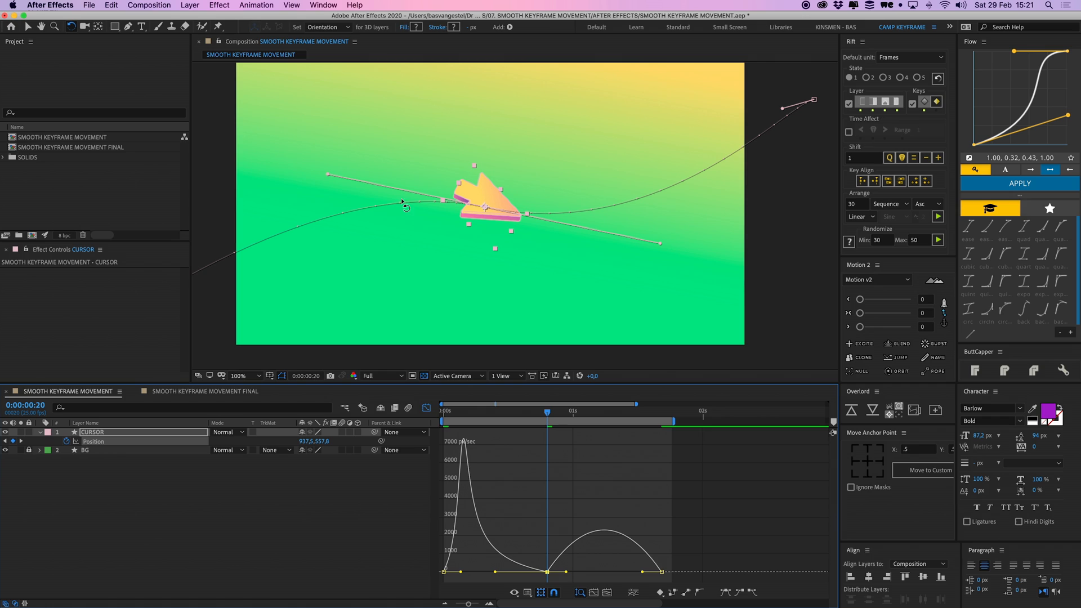
{"action": "mouse_move", "coordinate": [466, 184]}
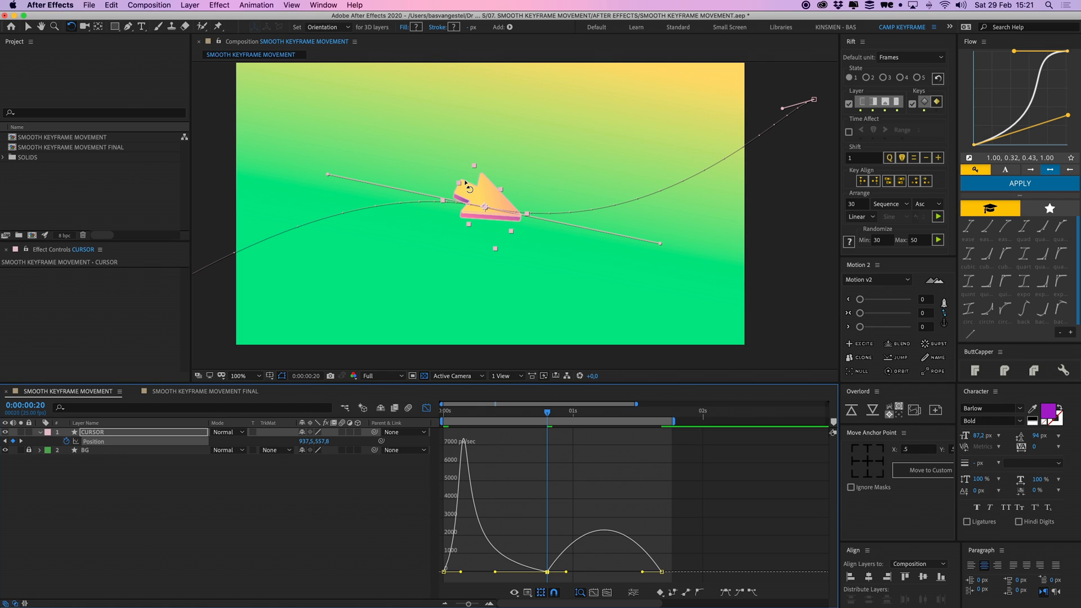
{"action": "mouse_move", "coordinate": [582, 576]}
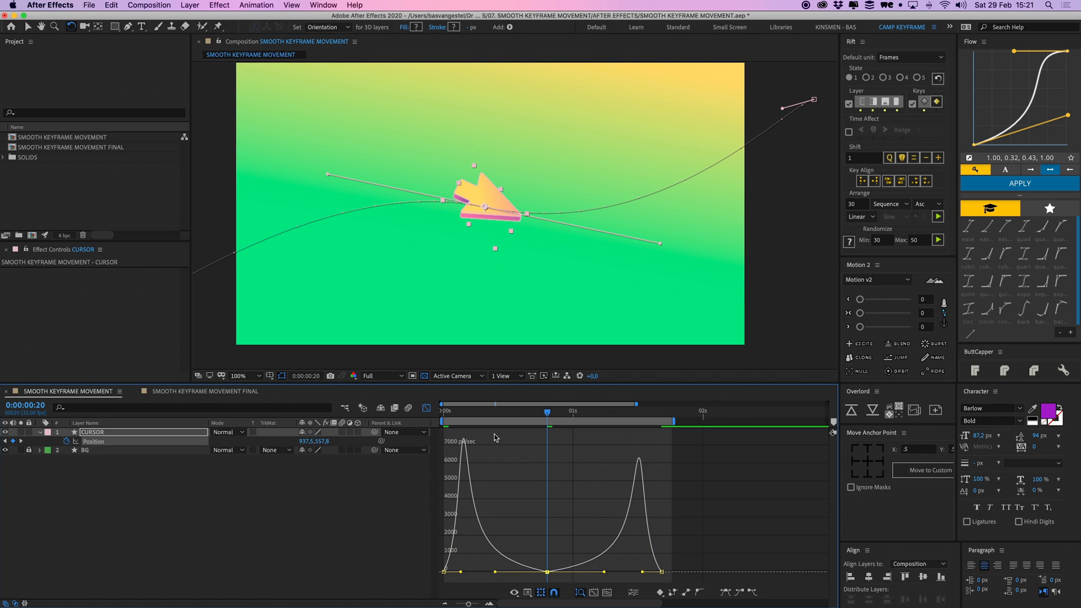
{"action": "mouse_move", "coordinate": [475, 432]}
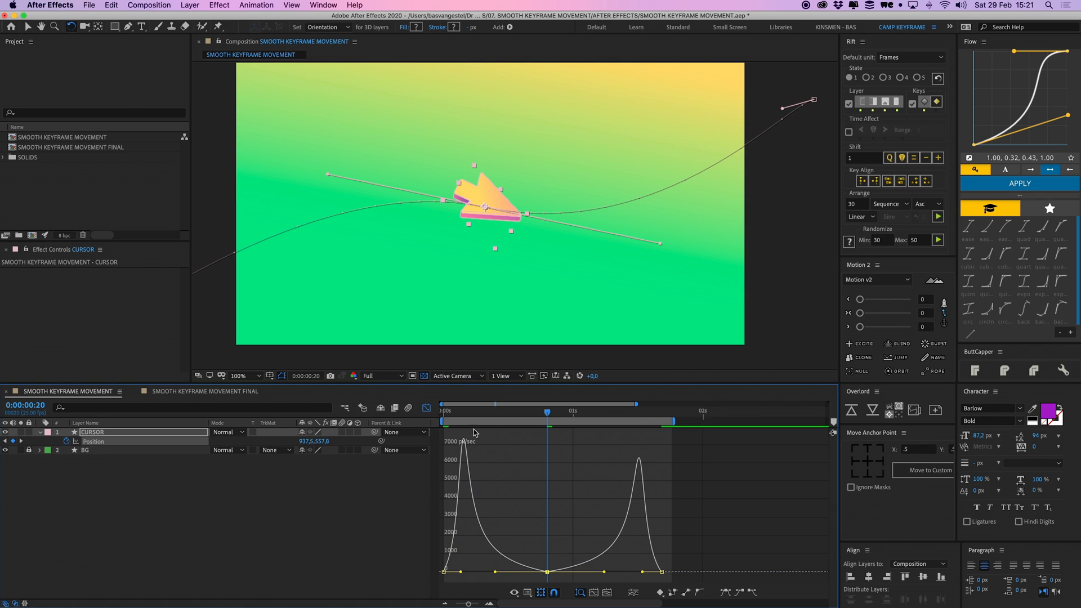
{"action": "left_click", "coordinate": [443, 410]}
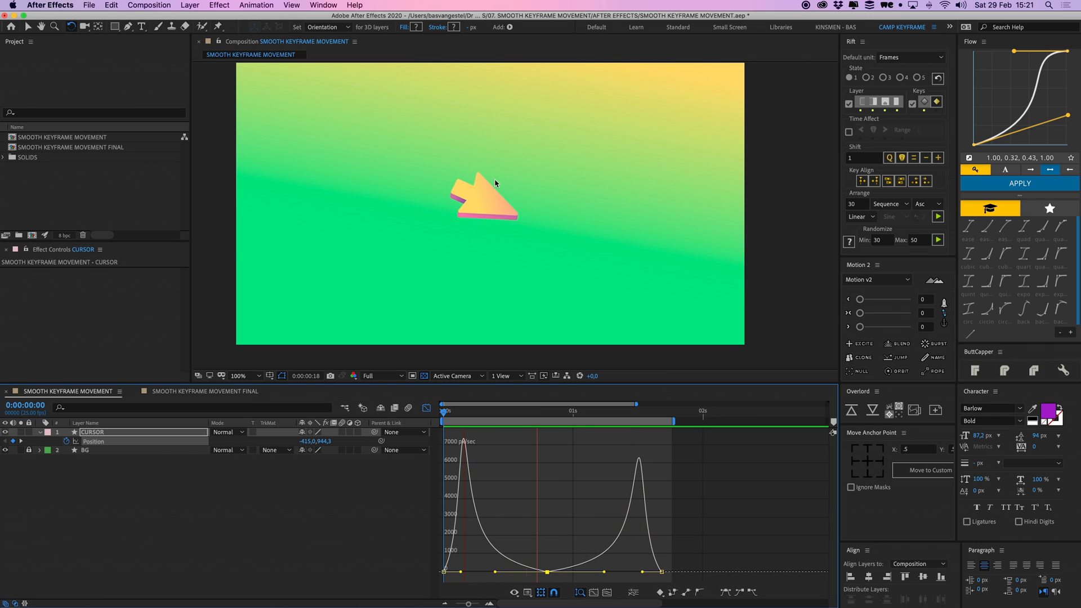
{"action": "left_click", "coordinate": [558, 410]}
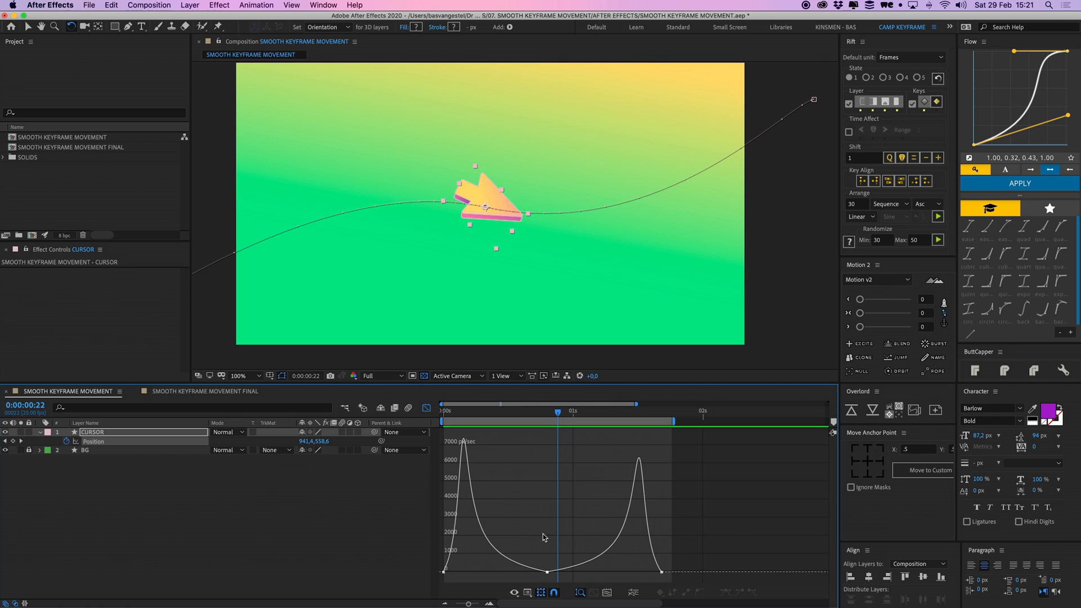
Make the middle Position keyframe's velocity Continuous, locking outgoing to incoming.
{"action": "right_click", "coordinate": [546, 572]}
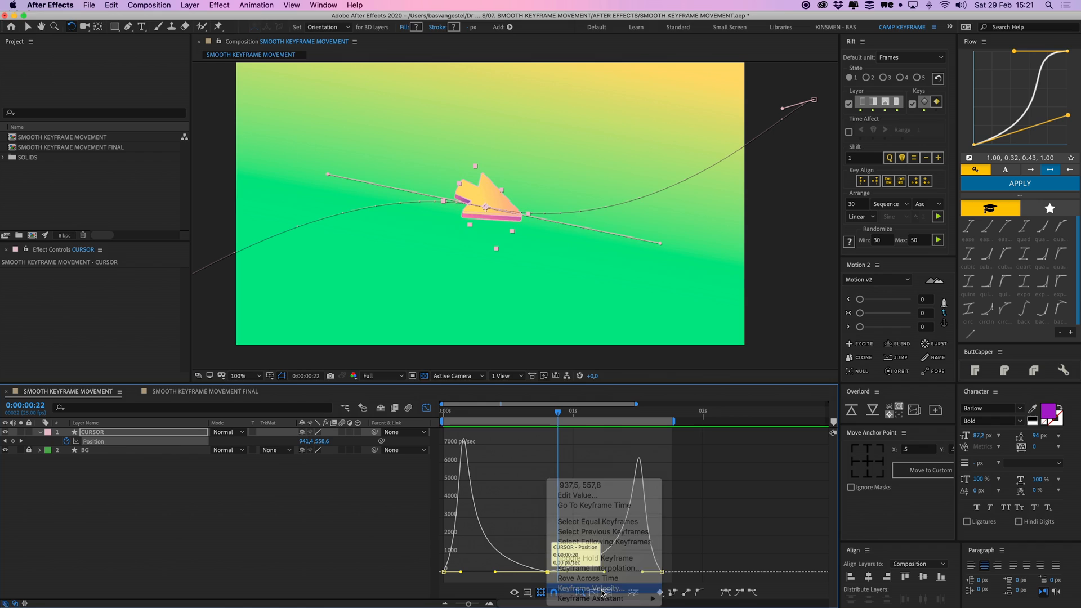
{"action": "left_click", "coordinate": [590, 588]}
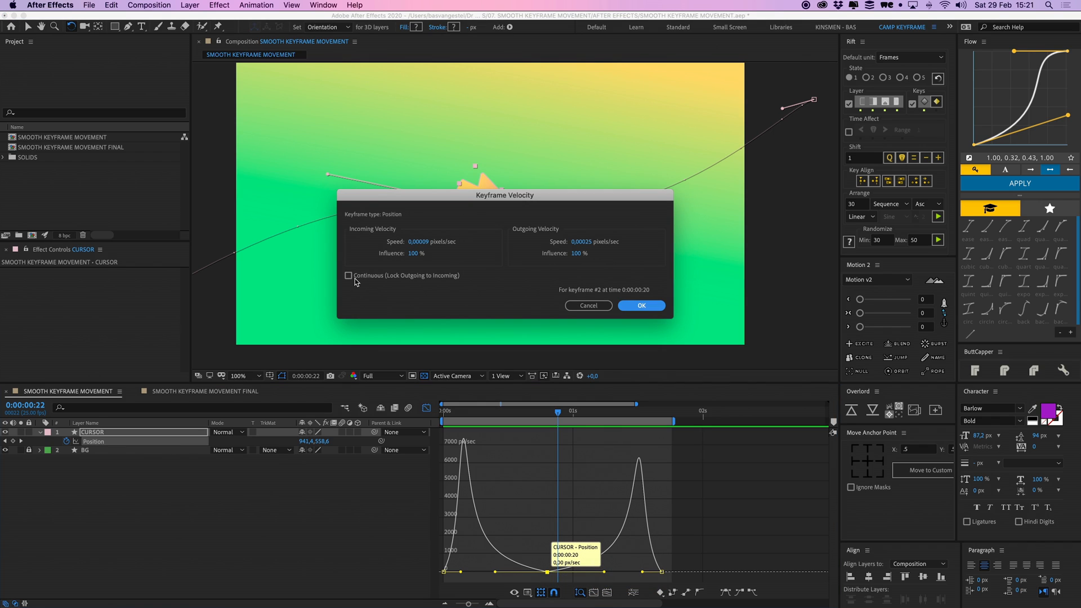
{"action": "left_click", "coordinate": [640, 306]}
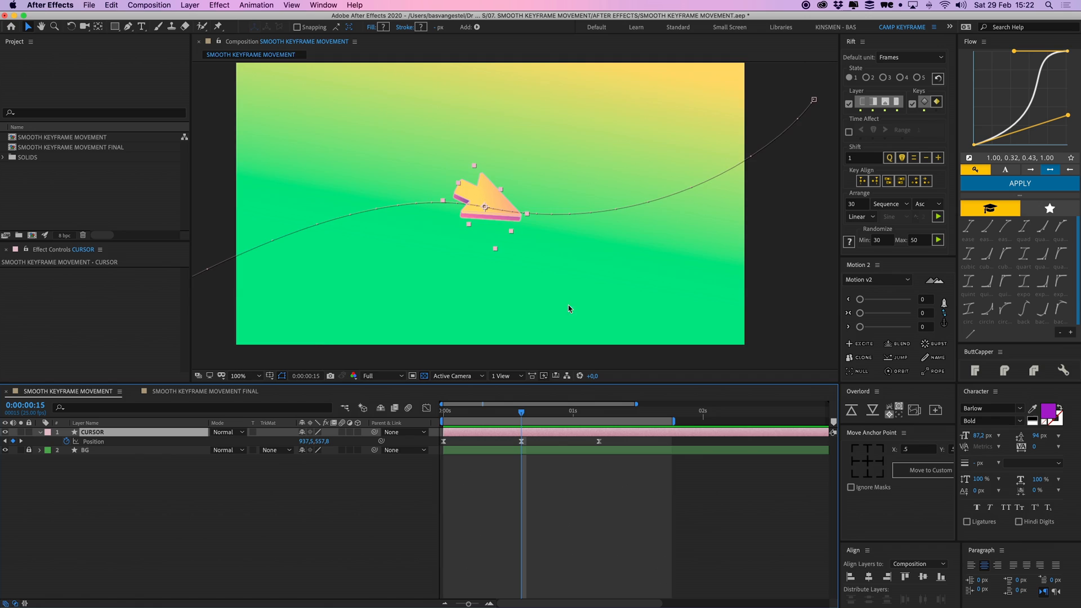
{"action": "left_click", "coordinate": [239, 376]}
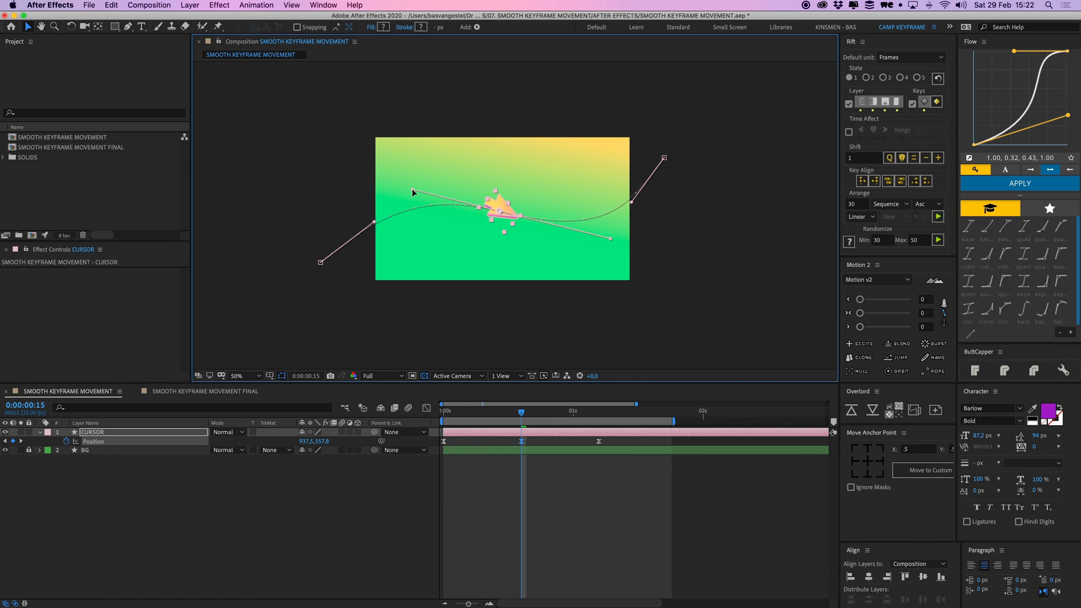
{"action": "left_click", "coordinate": [441, 411]}
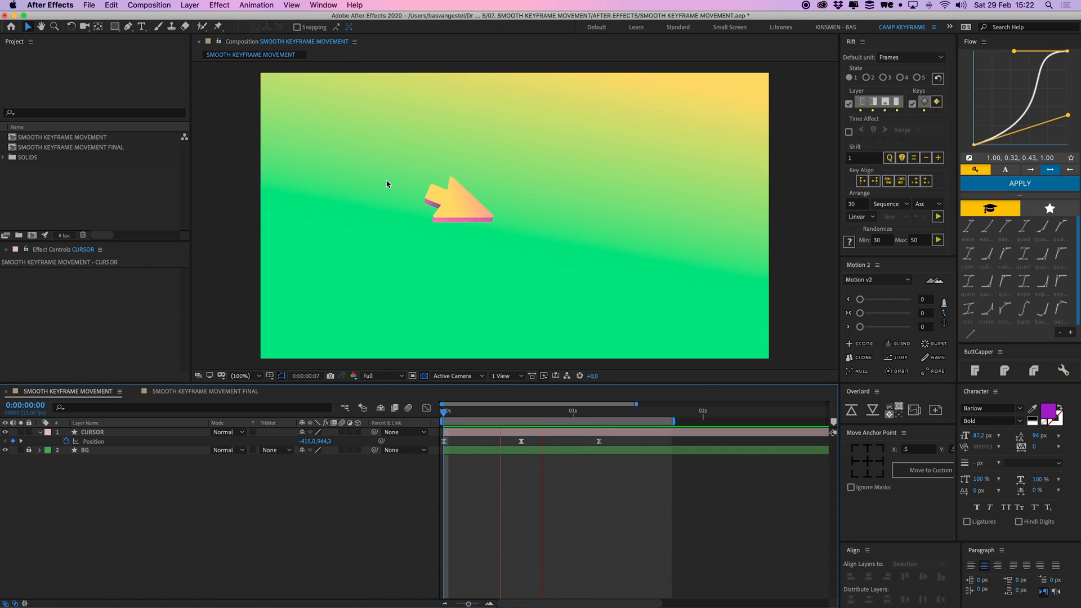
{"action": "left_click", "coordinate": [469, 410]}
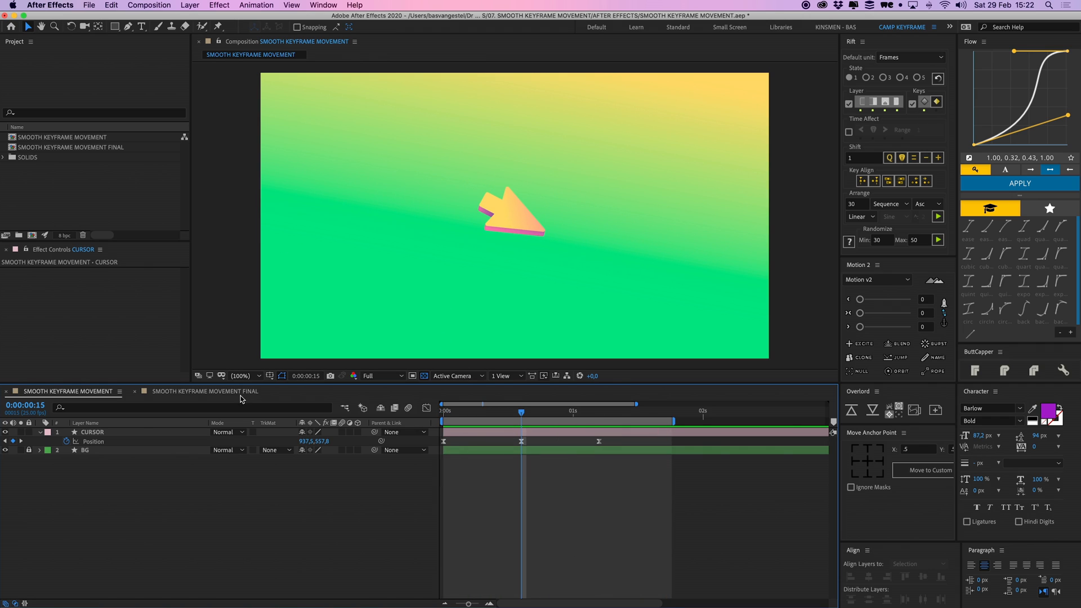
Switch to SMOOTH KEYFRAME MOVEMENT FINAL and reveal CURSOR SHADOW's keyframed blur, position, scale and opacity.
{"action": "left_click", "coordinate": [205, 391]}
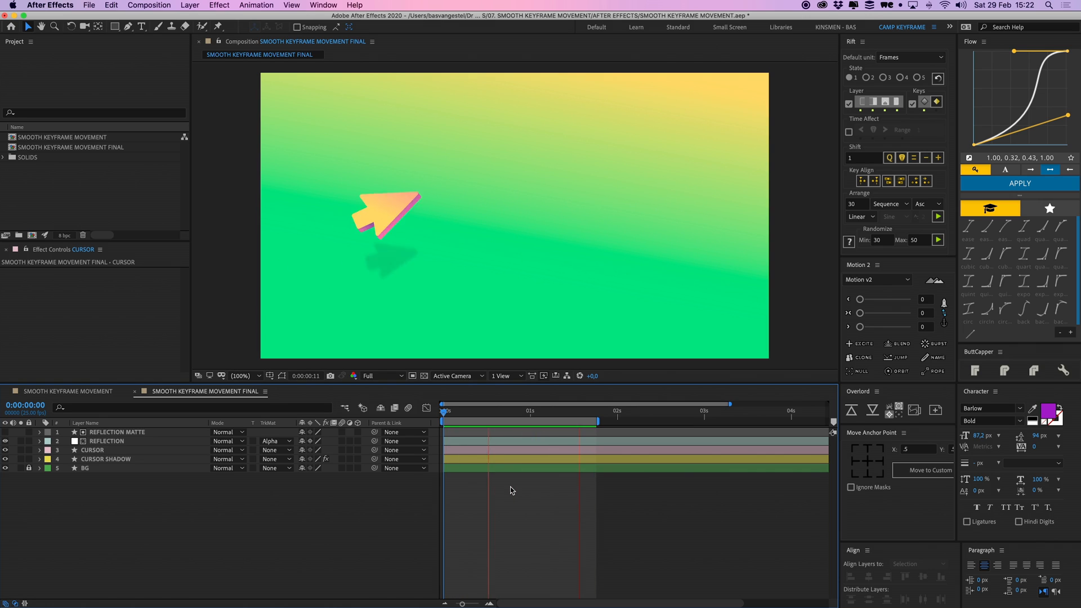
{"action": "left_click", "coordinate": [107, 460]}
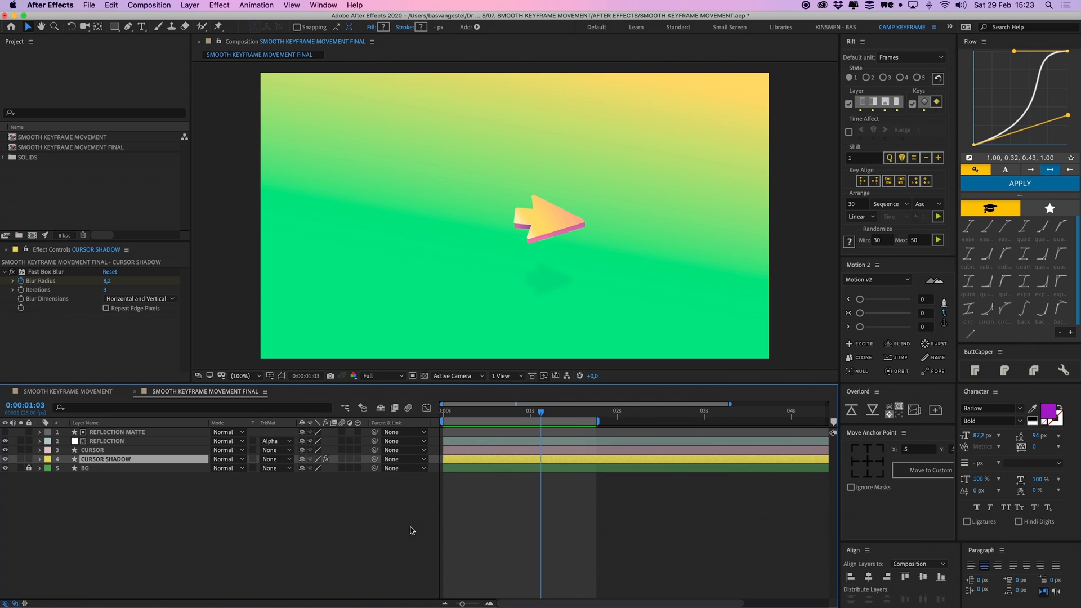
{"action": "left_click", "coordinate": [92, 450]}
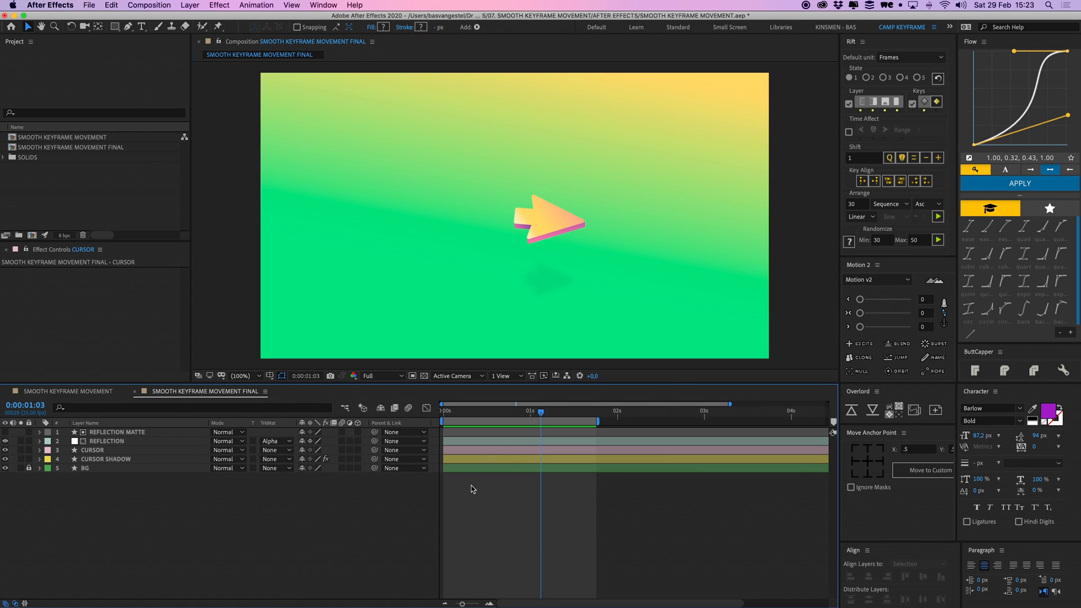
{"action": "left_click", "coordinate": [106, 460]}
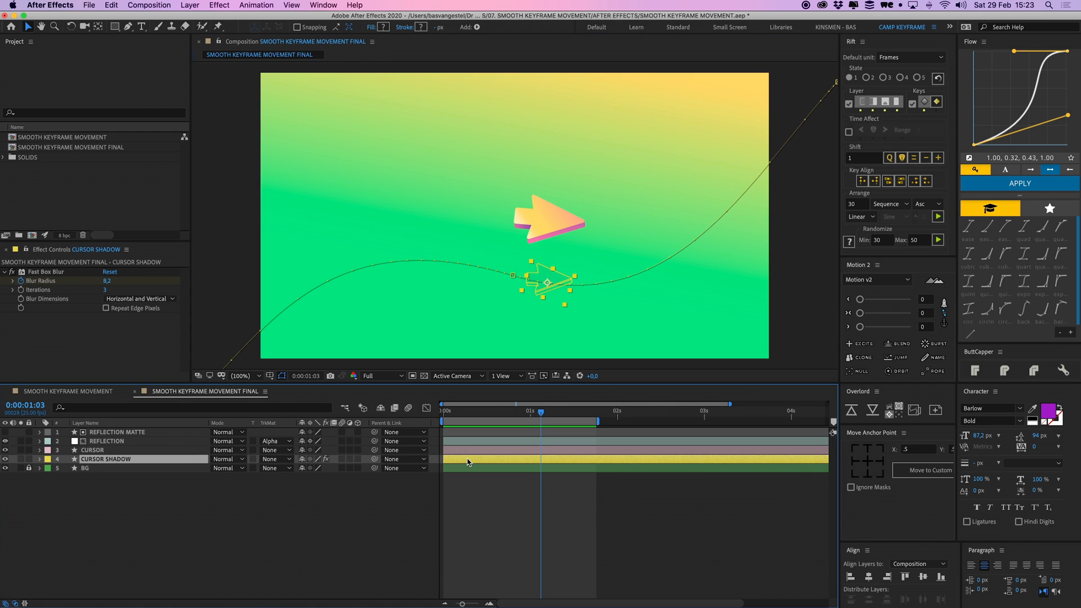
{"action": "left_click", "coordinate": [526, 411]}
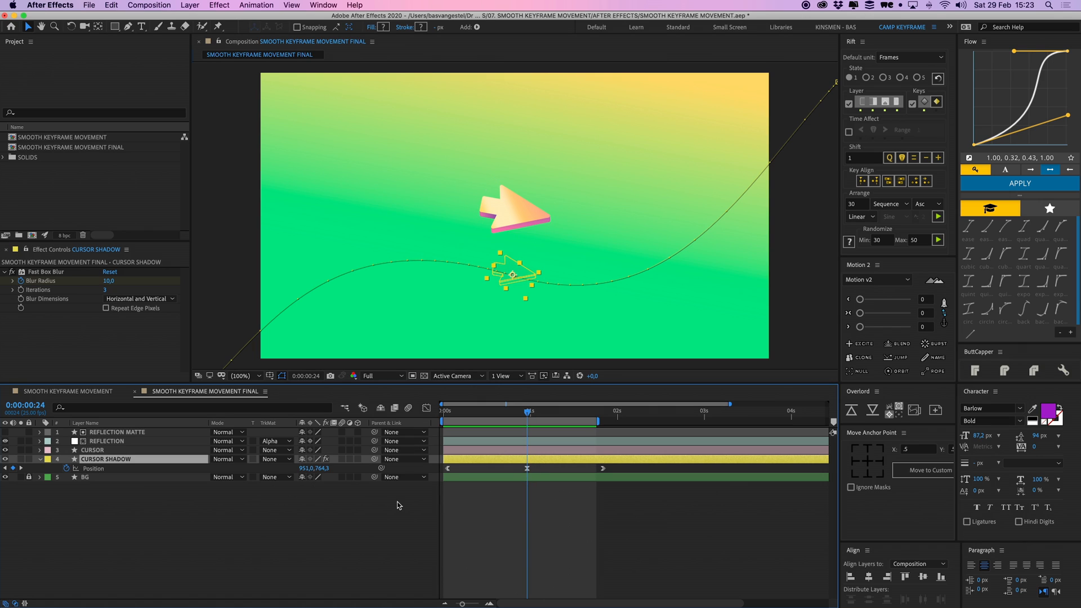
{"action": "left_click", "coordinate": [39, 459]}
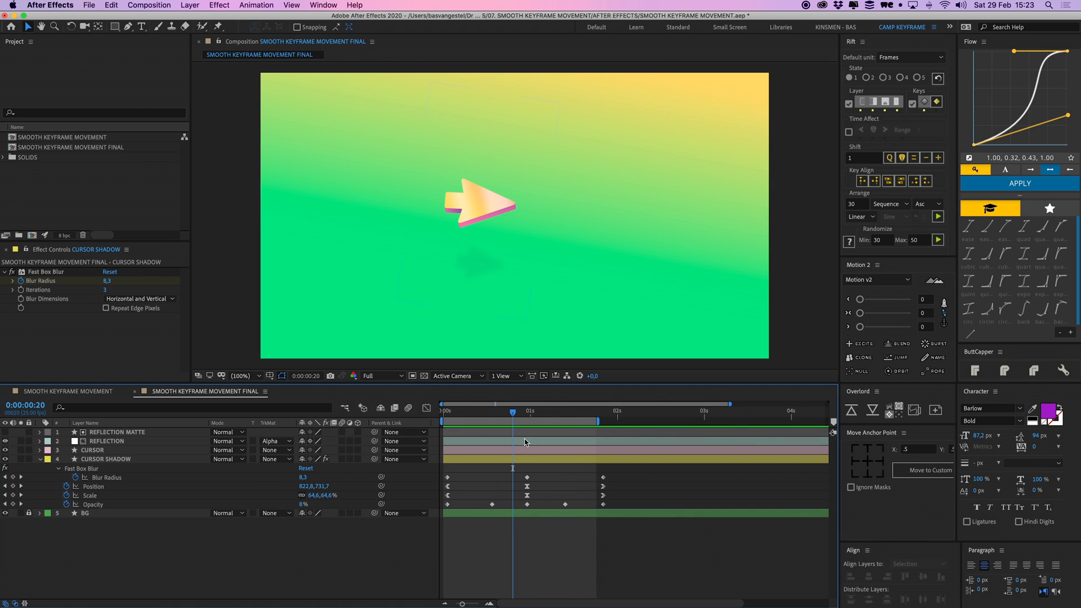
Reveal REFLECTION's Mask 1 and Mask 2 with their feather values, then clear the selection.
{"action": "left_click", "coordinate": [107, 441]}
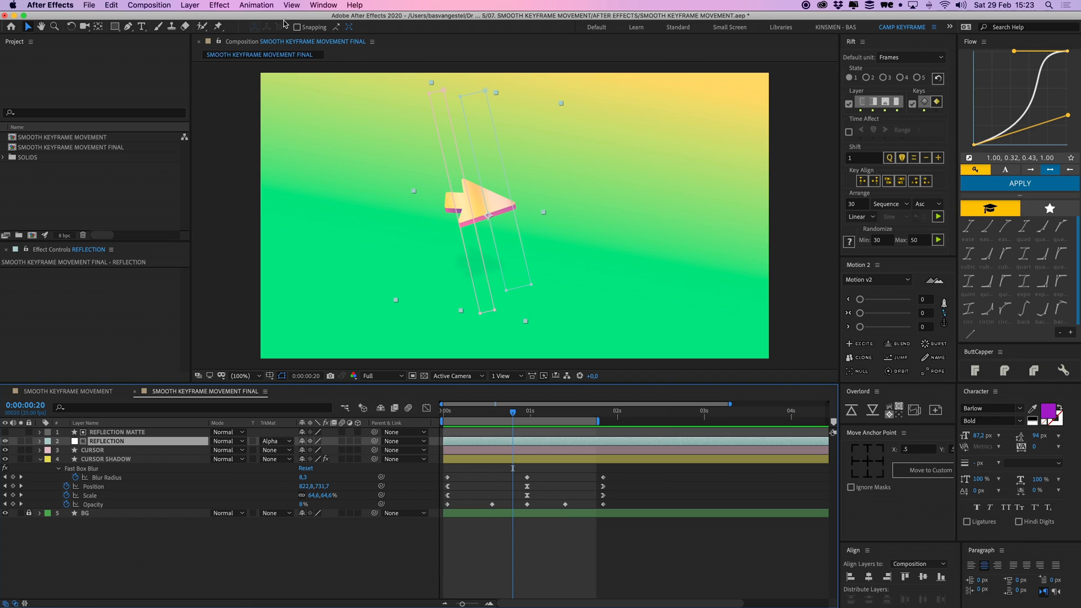
{"action": "mouse_move", "coordinate": [488, 129]}
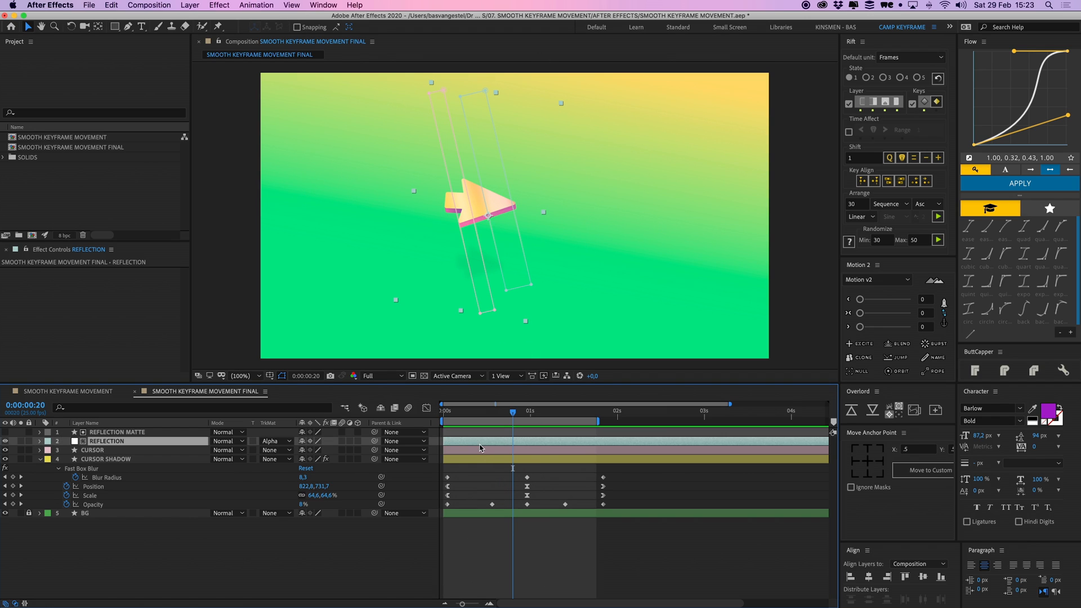
{"action": "left_click", "coordinate": [21, 442]}
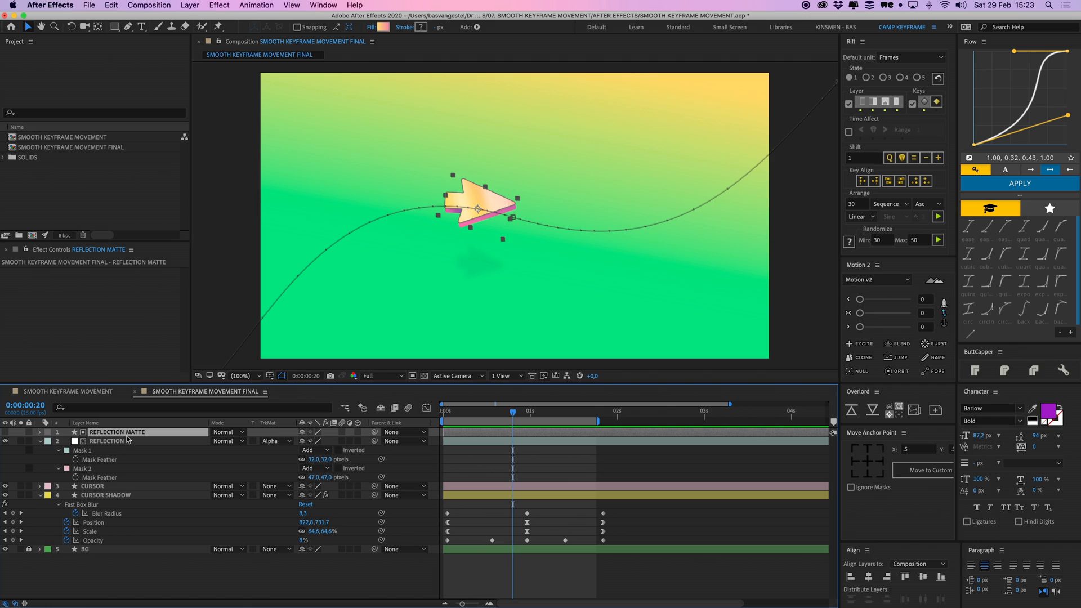
{"action": "left_click", "coordinate": [91, 487]}
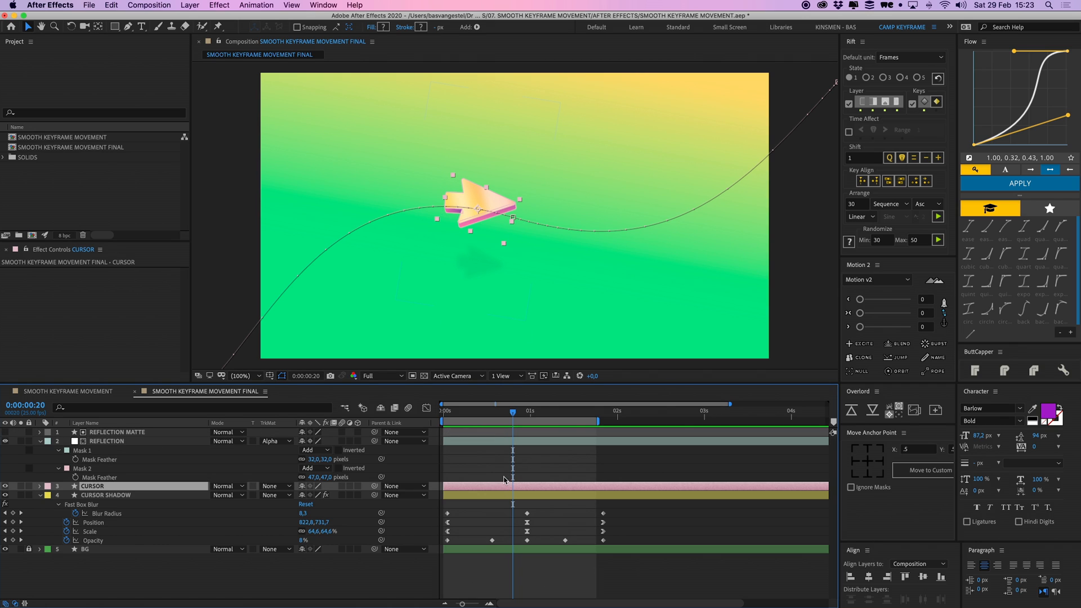
{"action": "left_click", "coordinate": [106, 441]}
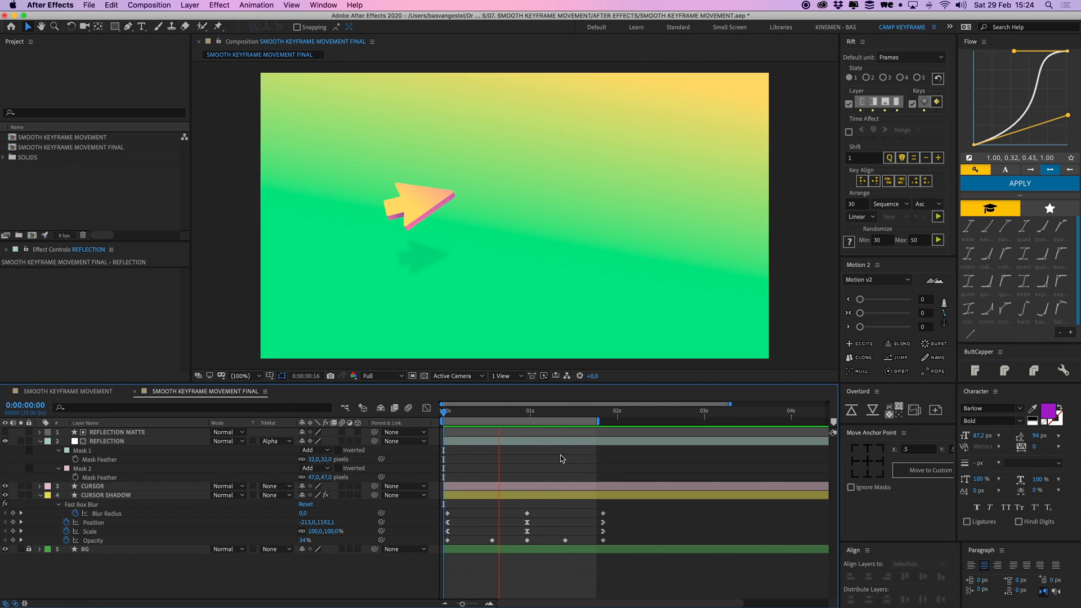
{"action": "left_click", "coordinate": [445, 411]}
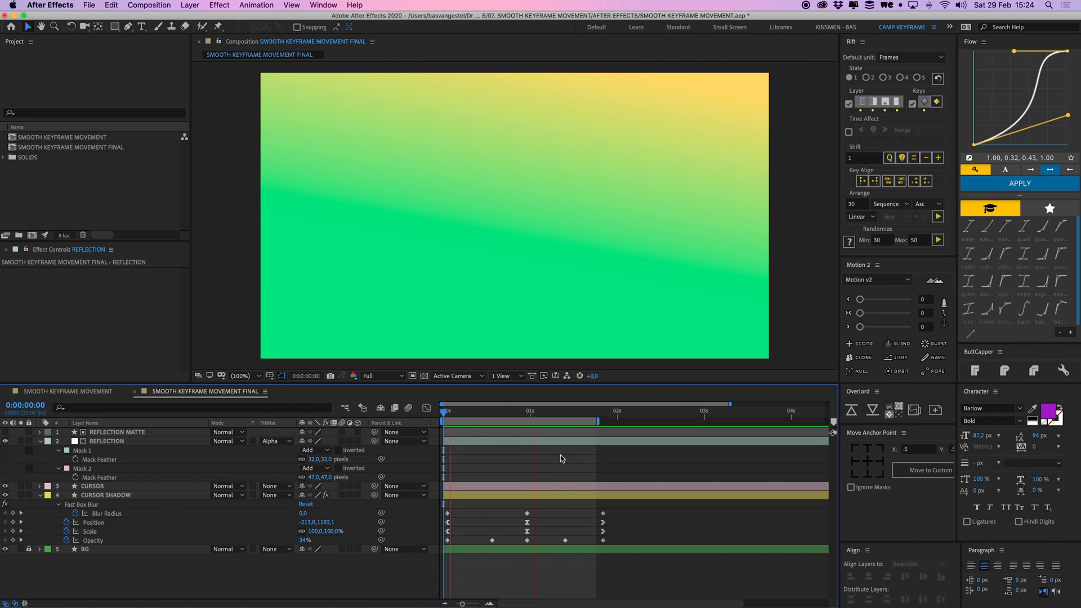